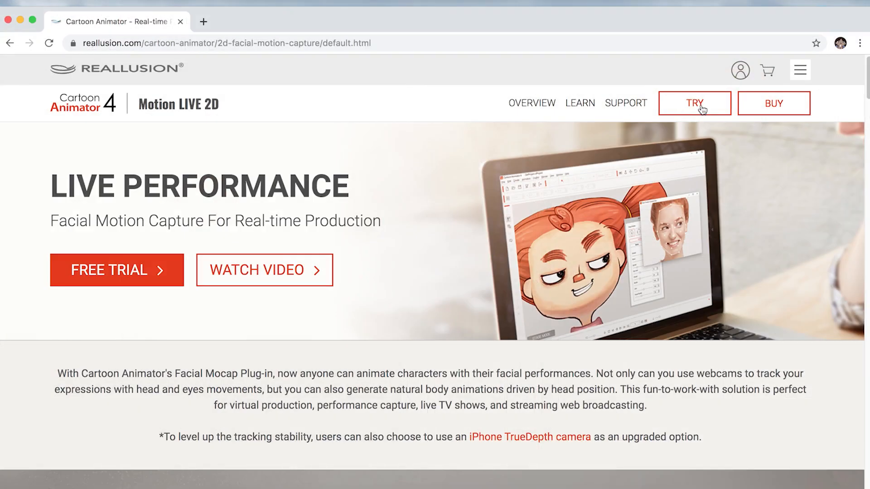
# Step: Browse the free trial download page for Cartoon Animator 4
pyautogui.click(695, 103)
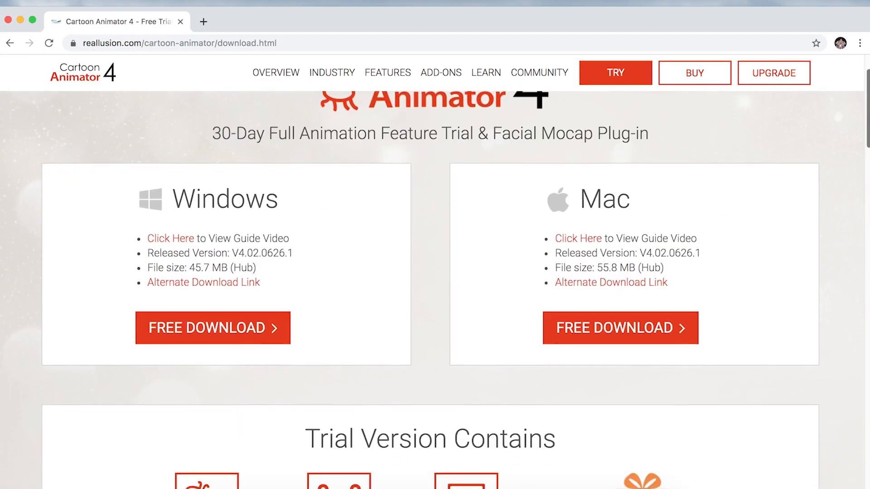
pyautogui.scroll(-3)
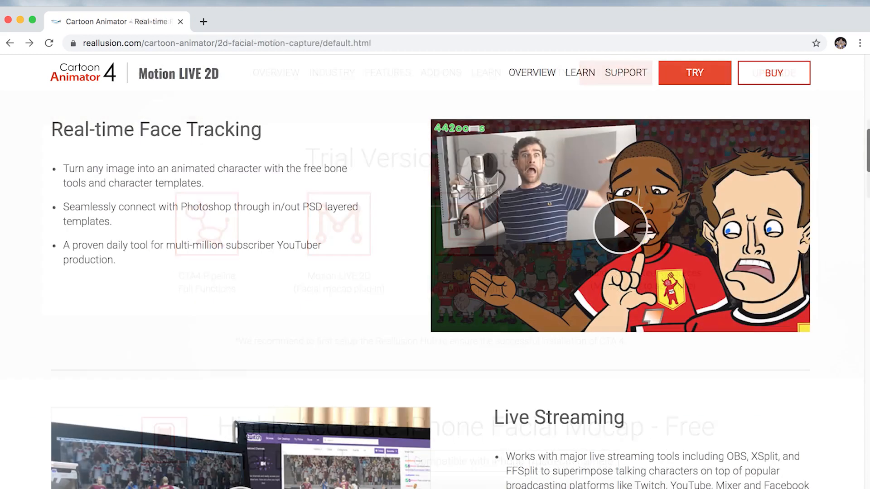
pyautogui.scroll(-3)
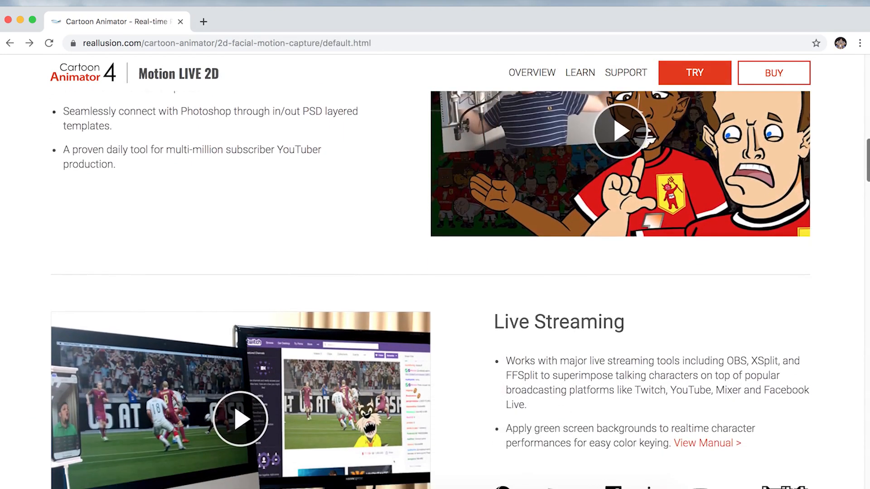
pyautogui.scroll(-3)
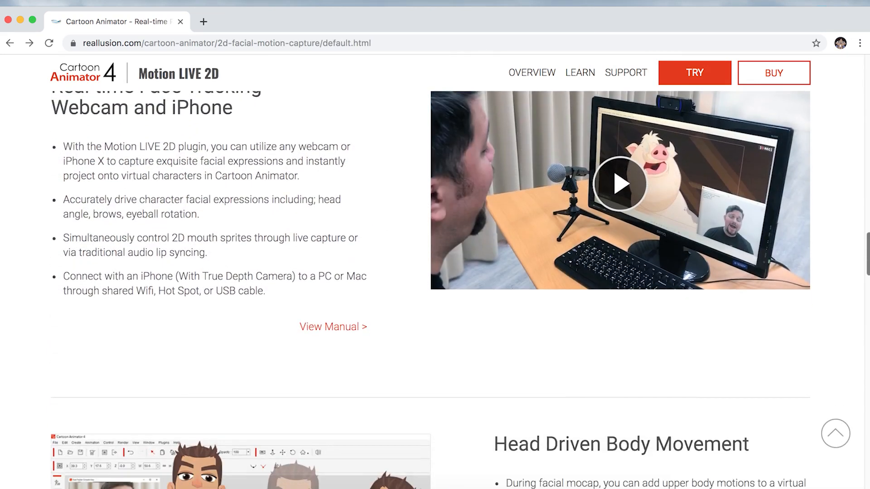
pyautogui.scroll(-3)
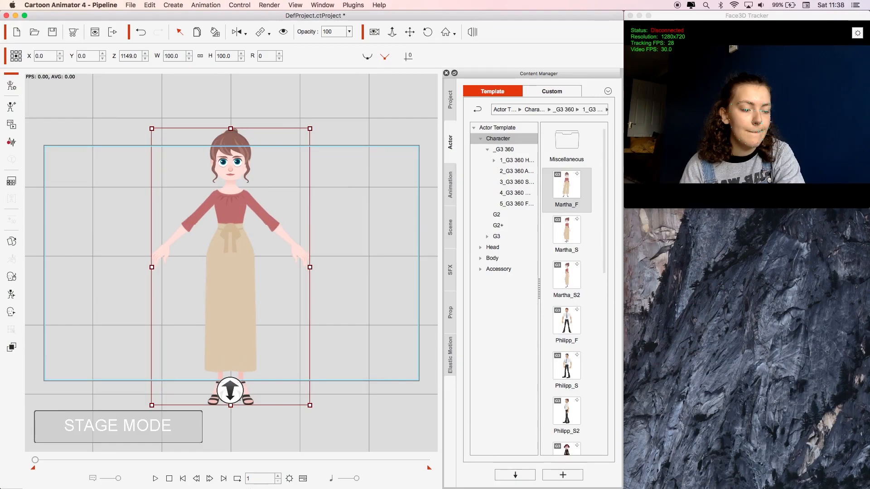
# Step: Launch the Motion LIVE 2D plugin for Martha_F from the Plugins menu
pyautogui.moveTo(230, 391); pyautogui.dragTo(229, 433)
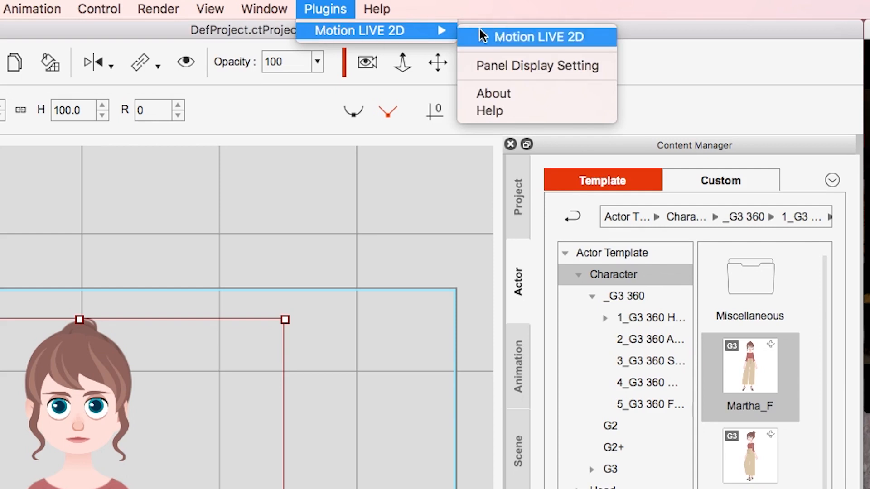
pyautogui.click(538, 37)
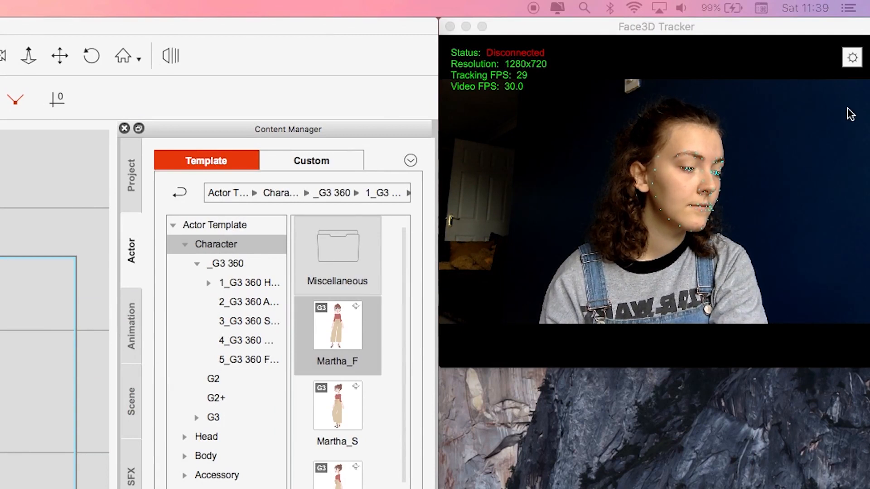
# Step: Set Face3D Tracker to FaceTime HD Camera at 1280x720 with 0 Degree rotation
pyautogui.click(851, 58)
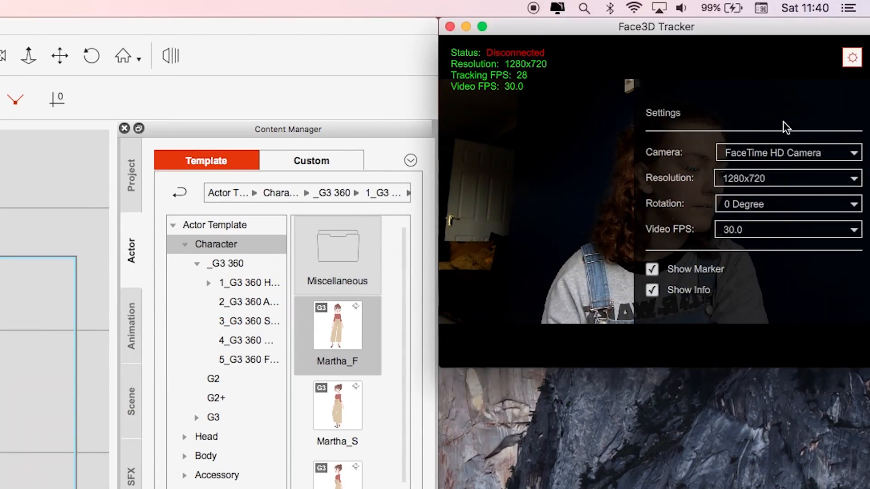
pyautogui.click(786, 152)
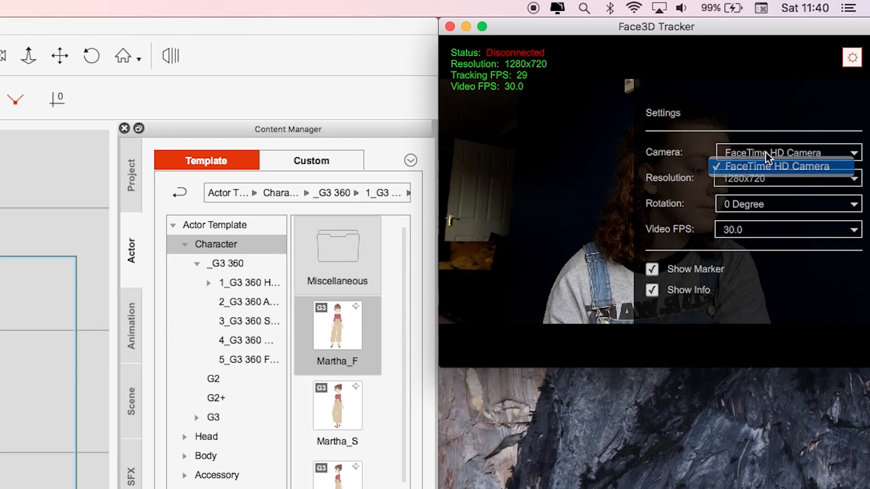
pyautogui.click(786, 178)
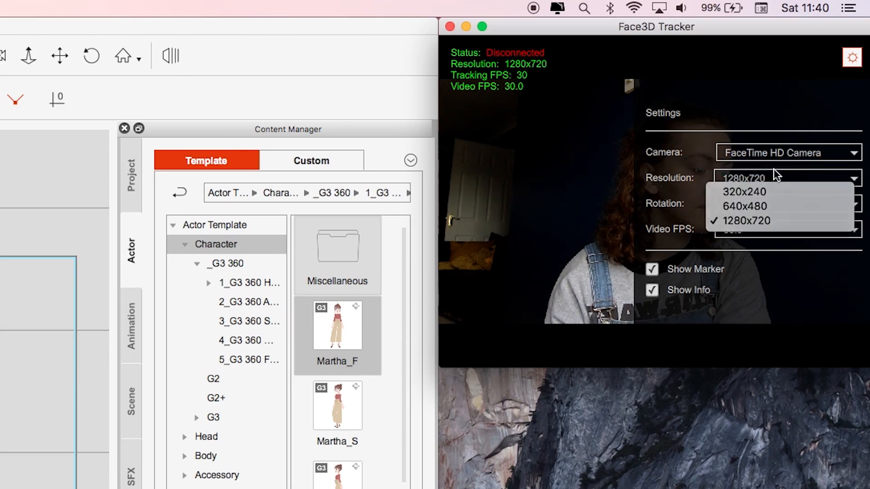
pyautogui.click(782, 204)
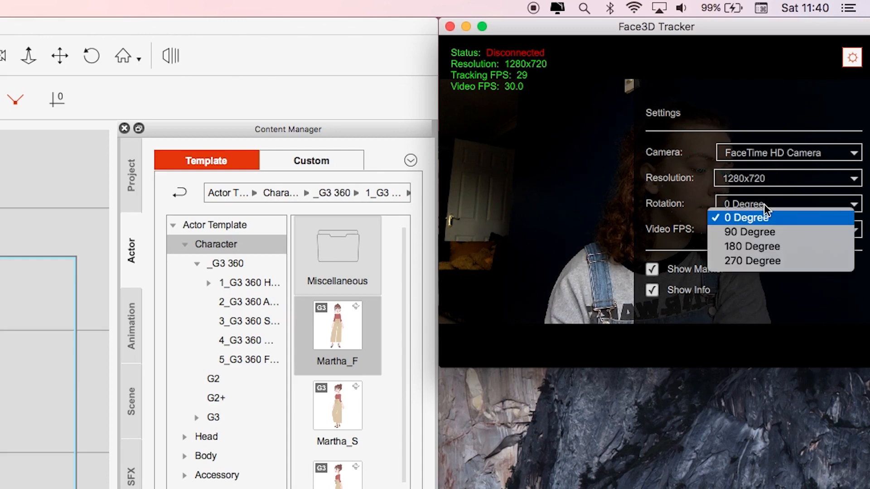
pyautogui.click(749, 216)
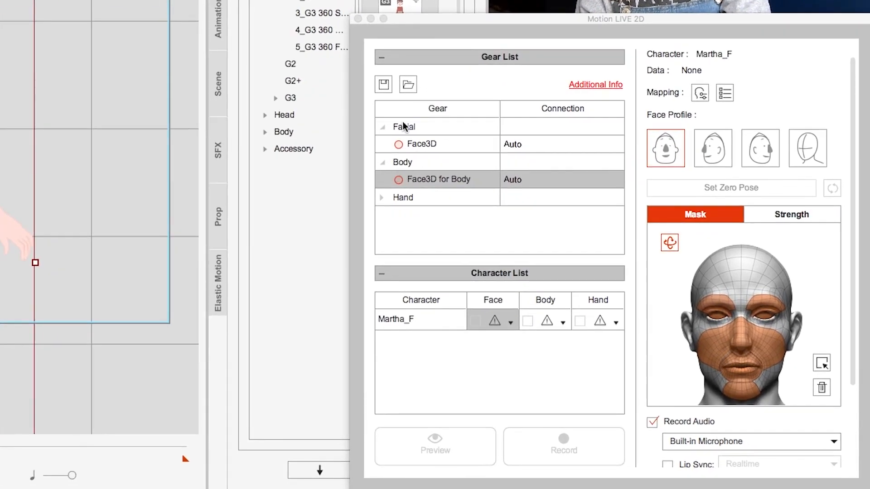
# Step: Connect Face3D and Face3D for Body gears and start the live capture preview
pyautogui.click(422, 144)
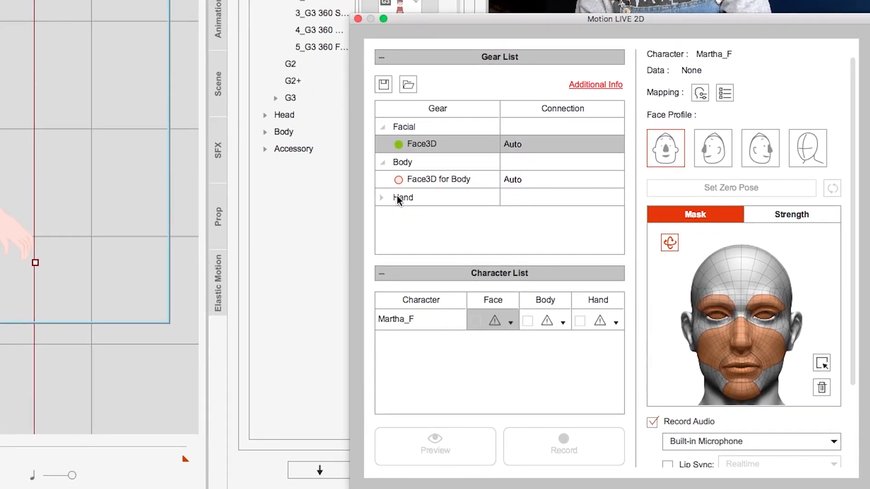
pyautogui.click(436, 179)
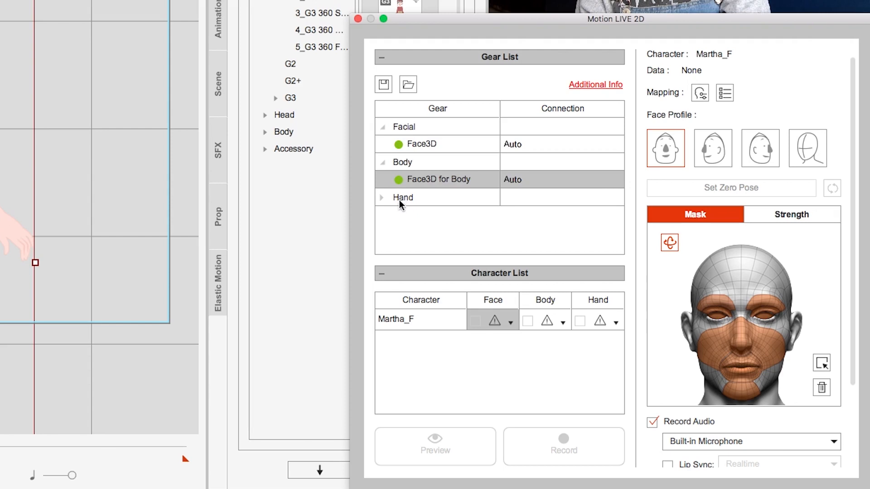
pyautogui.moveTo(510, 335)
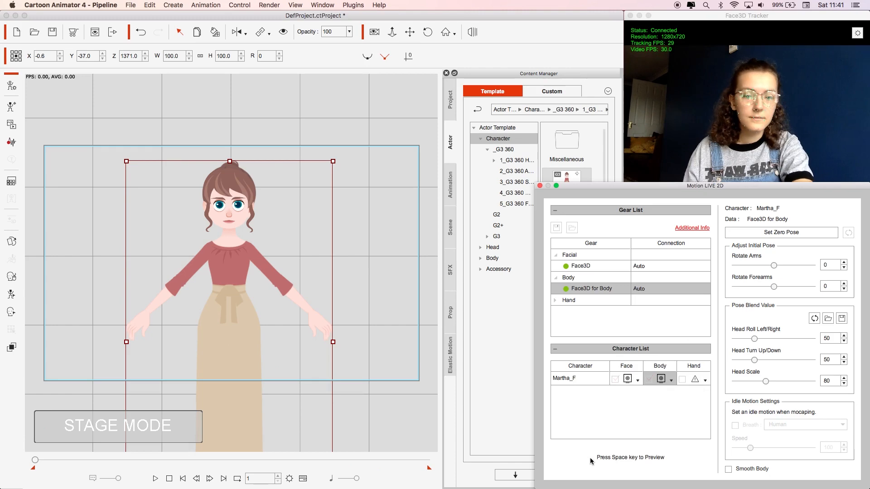
pyautogui.press('space')
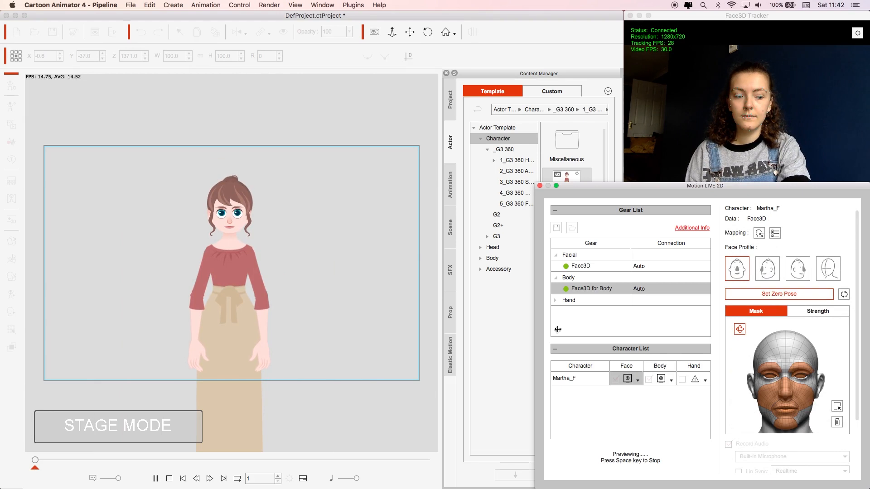
# Step: Capture Martha_F's current body pose as the zero pose for tracking
pyautogui.click(660, 379)
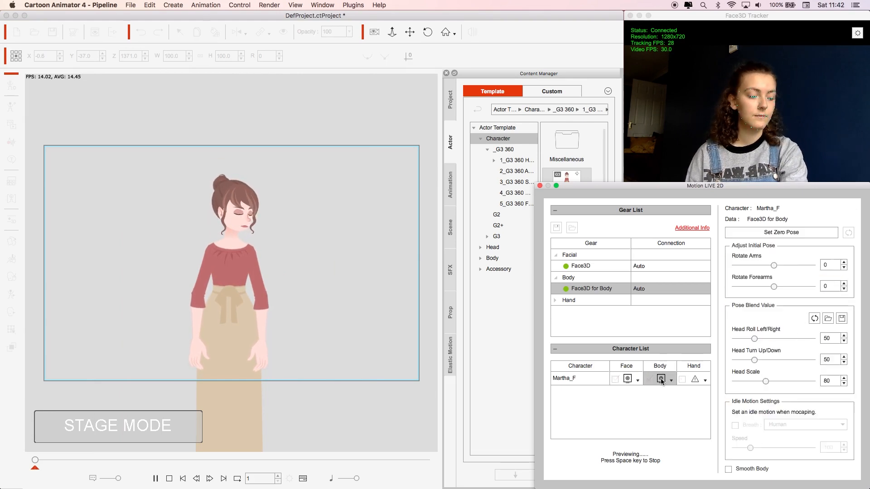
pyautogui.click(780, 233)
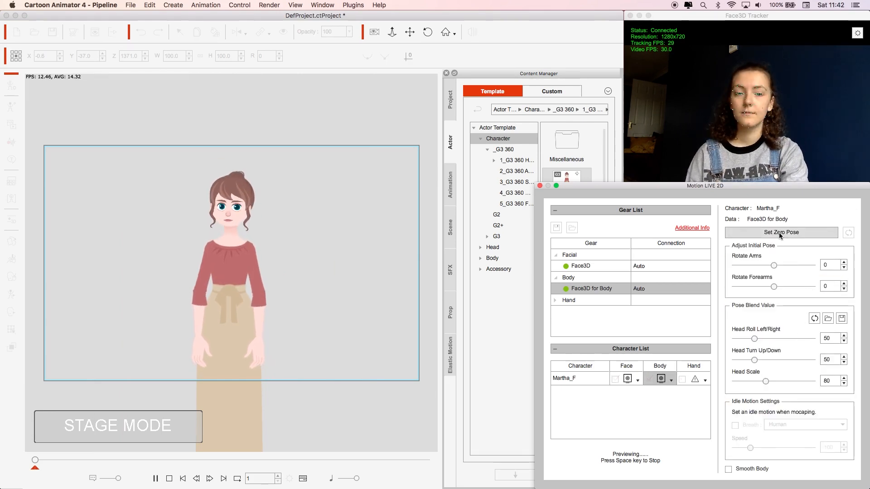
pyautogui.click(780, 232)
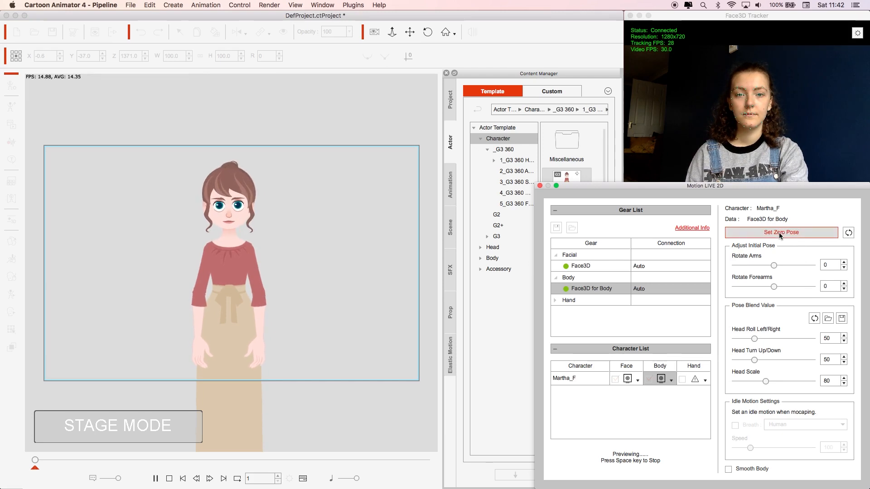
pyautogui.click(780, 232)
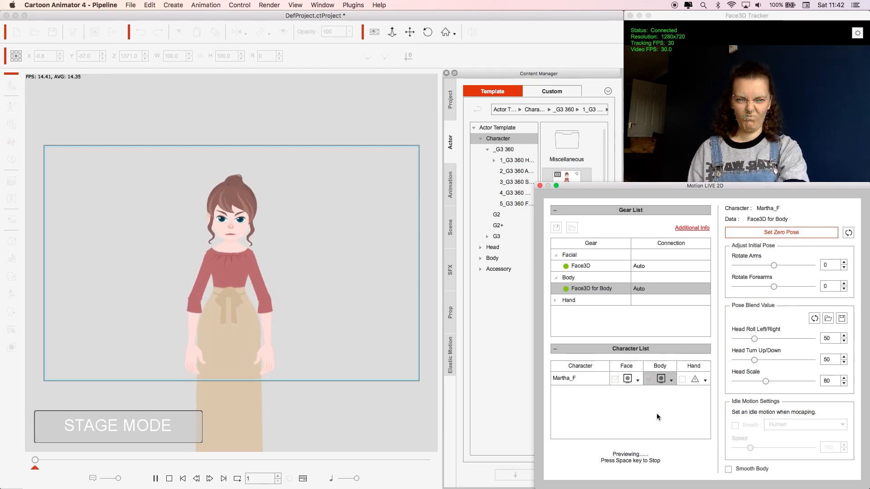
# Step: Adjust the initial pose: Rotate Arms to about 42 and Rotate Forearms to 50
pyautogui.moveTo(775, 265); pyautogui.dragTo(790, 265)
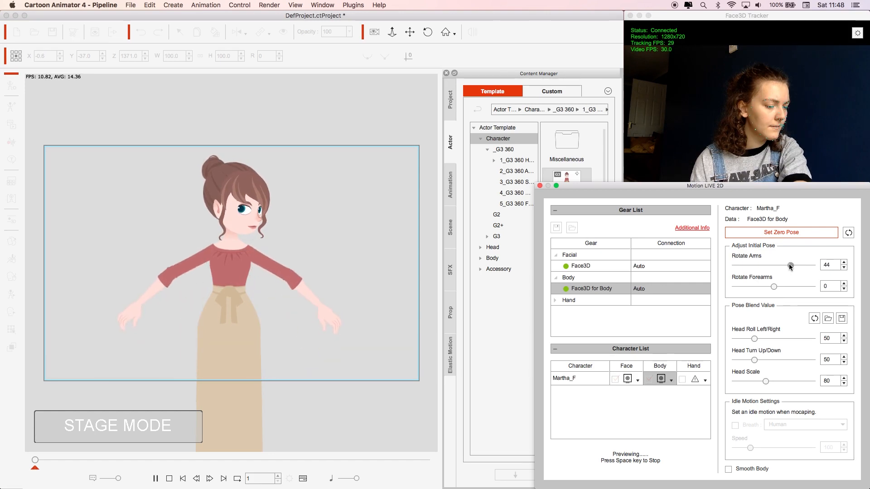
pyautogui.moveTo(790, 265); pyautogui.dragTo(787, 265)
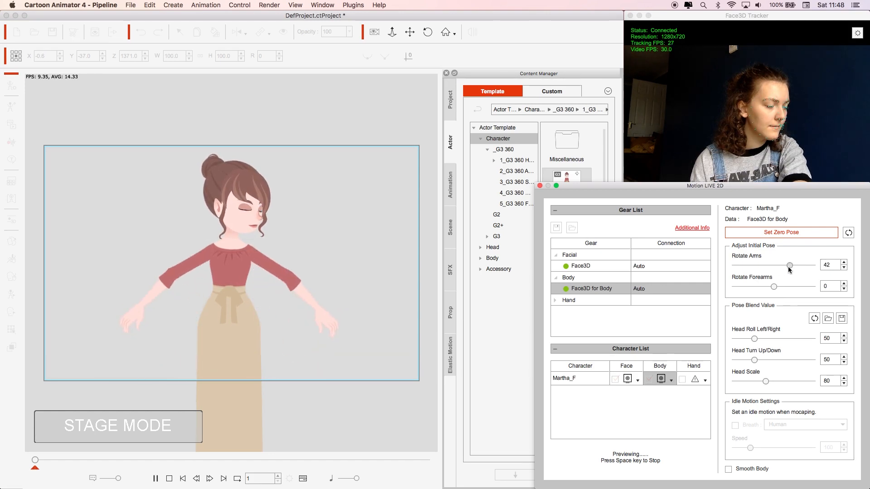
pyautogui.moveTo(773, 286); pyautogui.dragTo(792, 287)
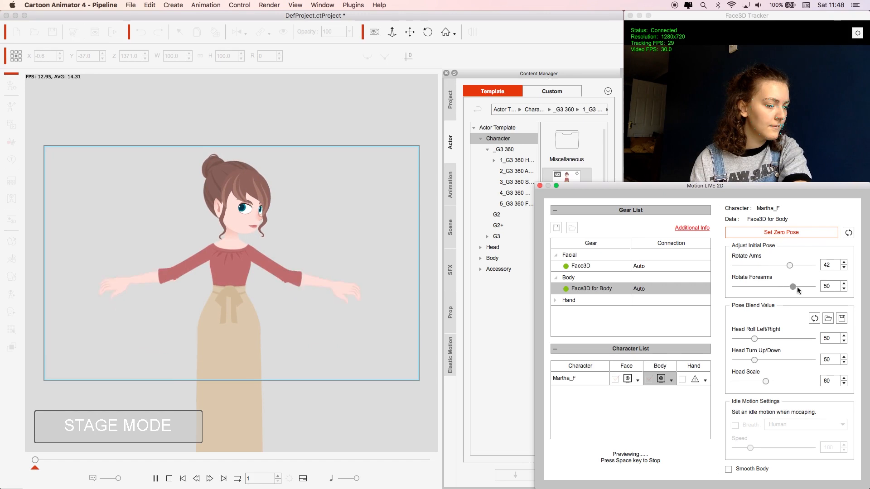
pyautogui.moveTo(789, 287); pyautogui.dragTo(815, 287)
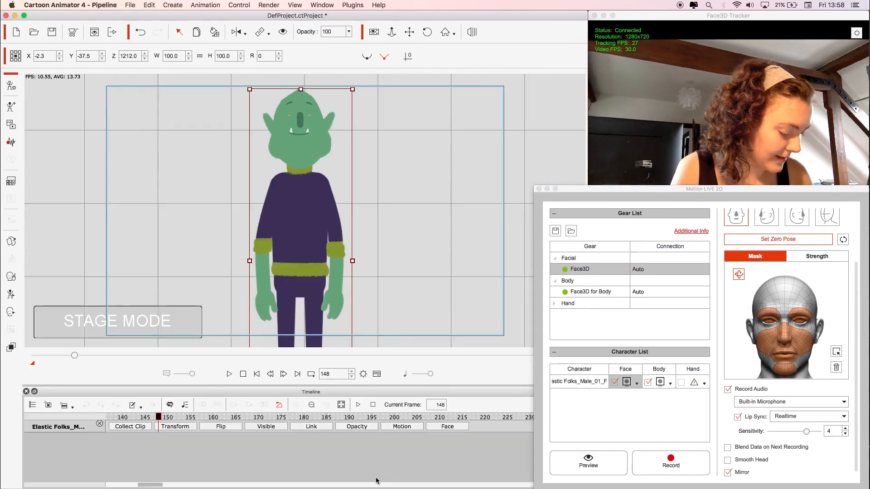
# Step: Key the goblin's mouth to the SmileOpen sprite at frame 75
pyautogui.click(401, 425)
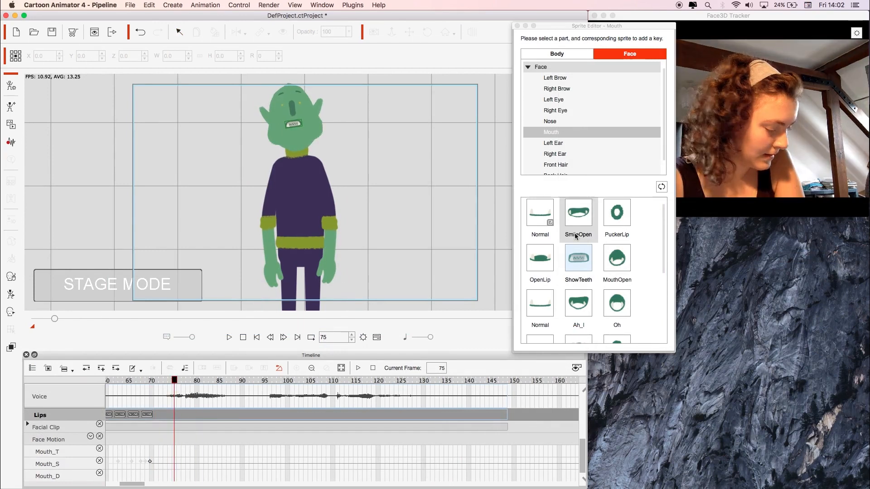
pyautogui.click(616, 259)
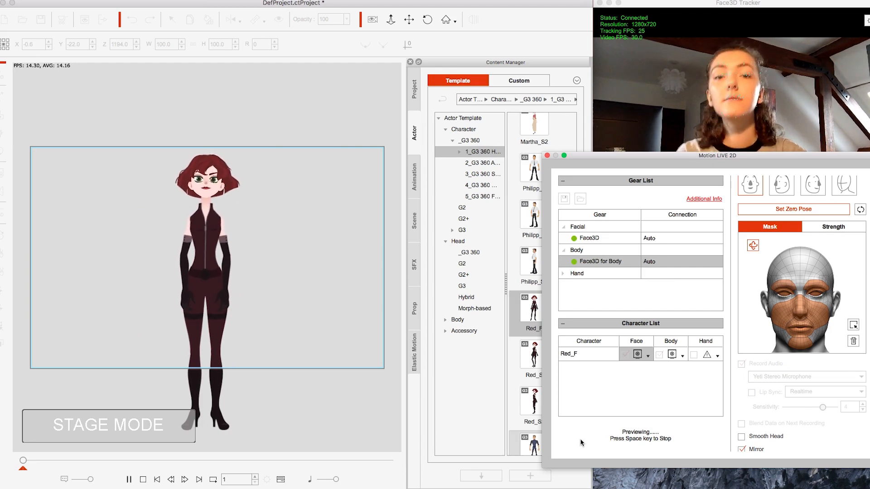
# Step: Preview live face and body tracking on the Red_F character
pyautogui.click(483, 197)
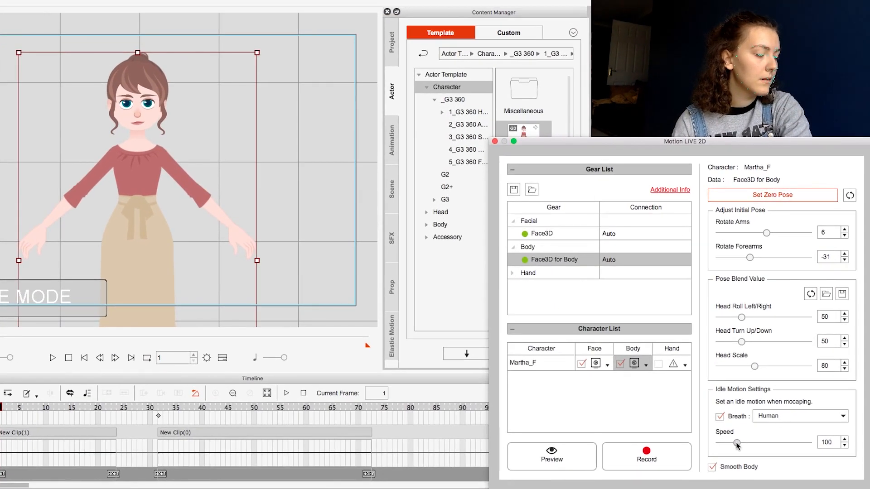
# Step: Enable Breath (Human) idle motion at speed 500 and preview the capture
pyautogui.click(551, 456)
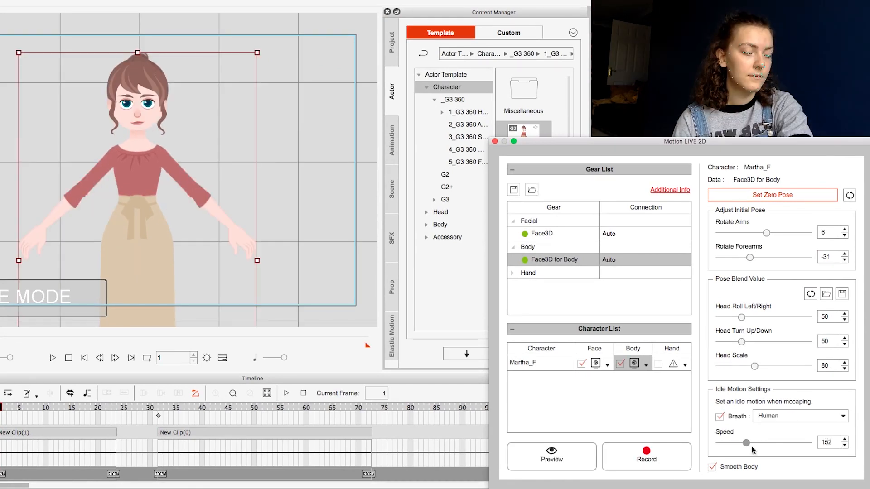
pyautogui.click(550, 456)
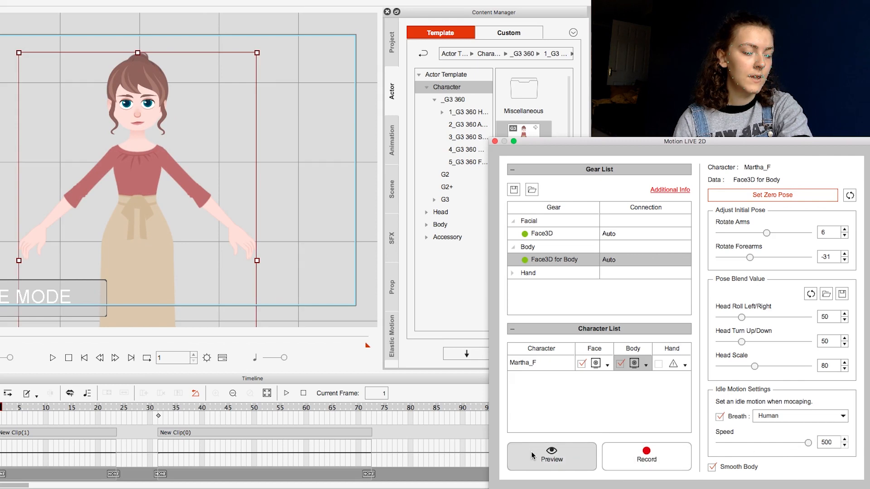
pyautogui.click(551, 456)
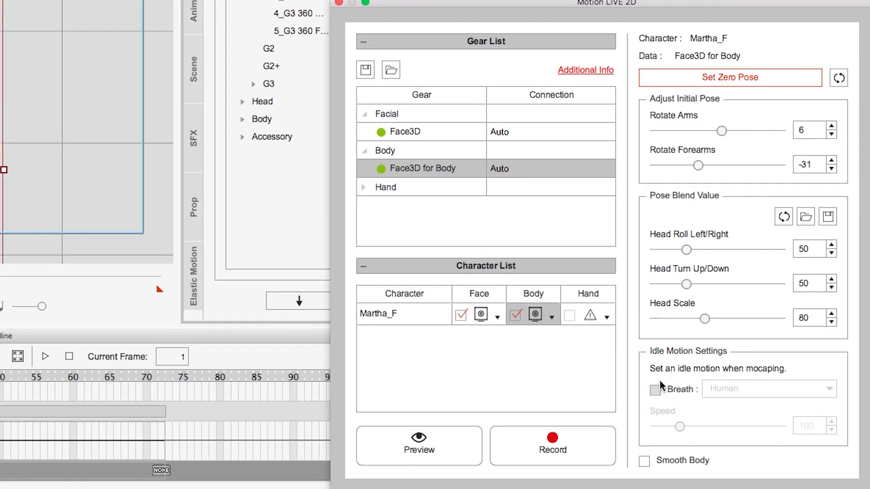
# Step: Disable the Breath idle motion and preview the body capture without it
pyautogui.click(644, 461)
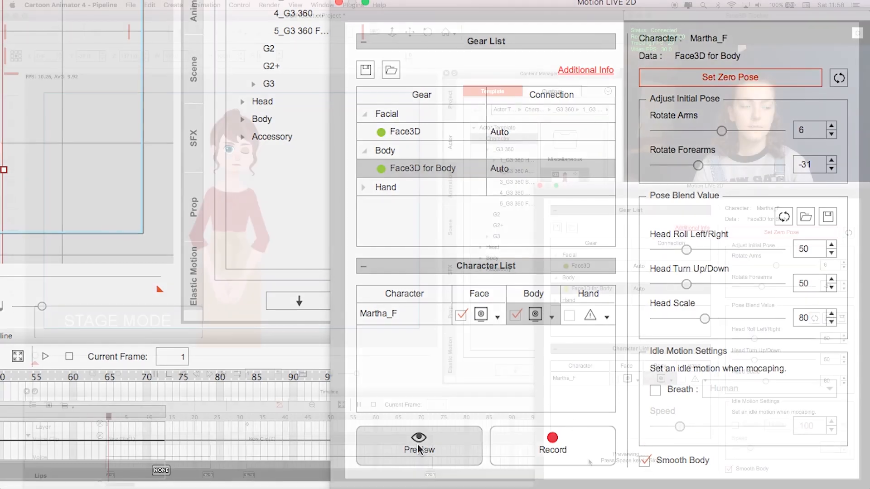
pyautogui.click(419, 449)
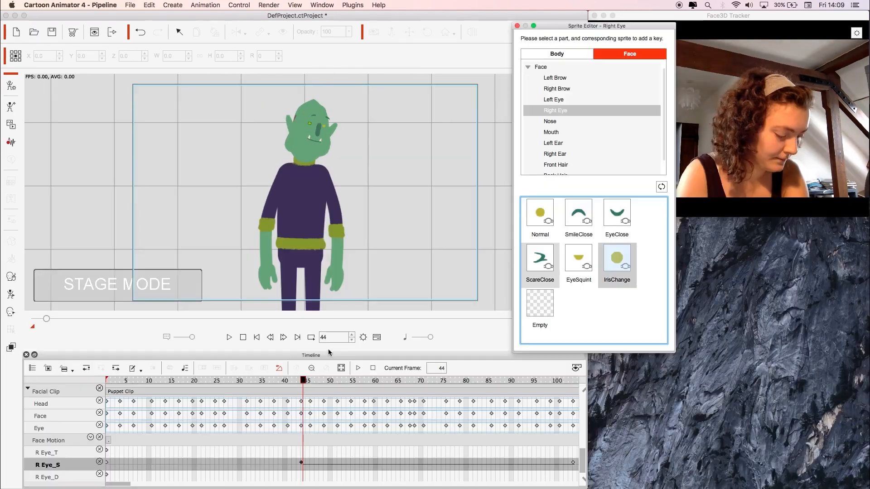
# Step: Key EyeClose on the goblin's right and left eyes around frame 24
pyautogui.click(616, 212)
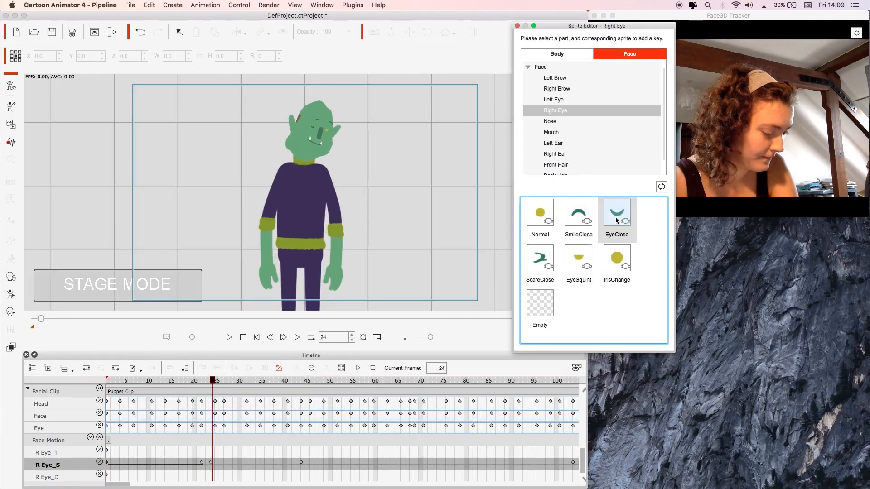
pyautogui.click(552, 100)
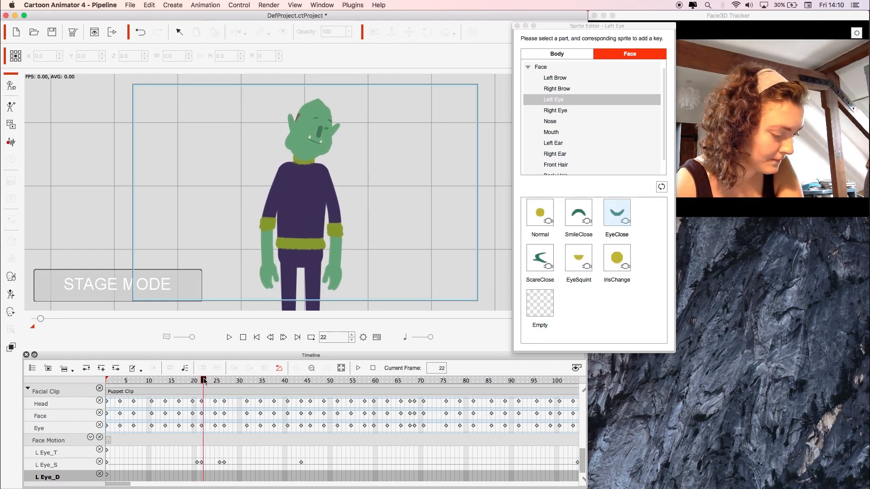
pyautogui.click(616, 217)
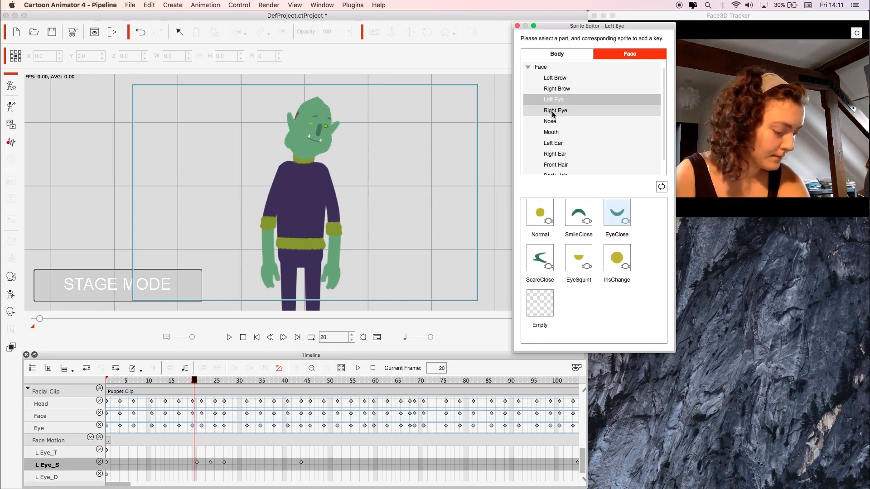
# Step: Reopen the right eye with IrisChange at frame 27 and play back the blink
pyautogui.click(555, 109)
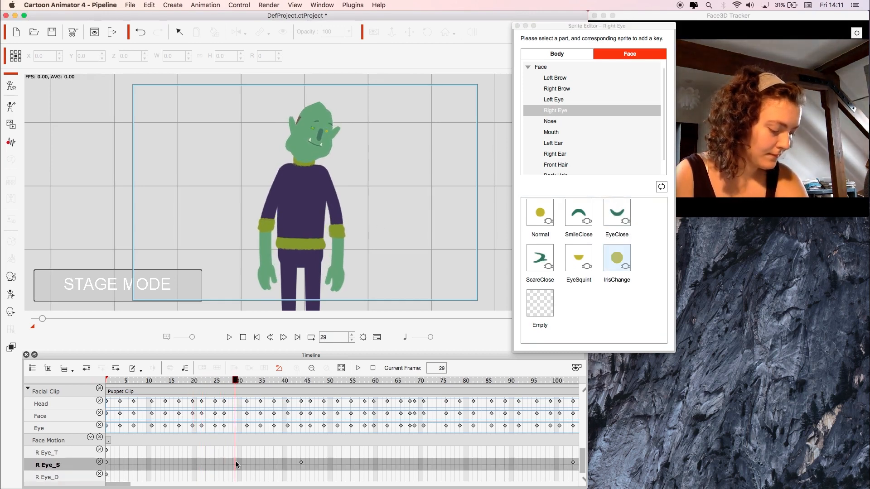
pyautogui.click(616, 258)
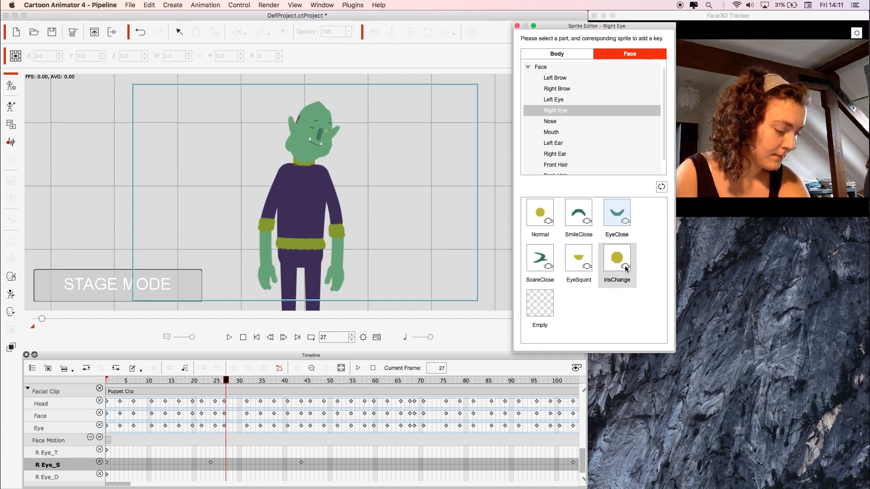
pyautogui.click(229, 336)
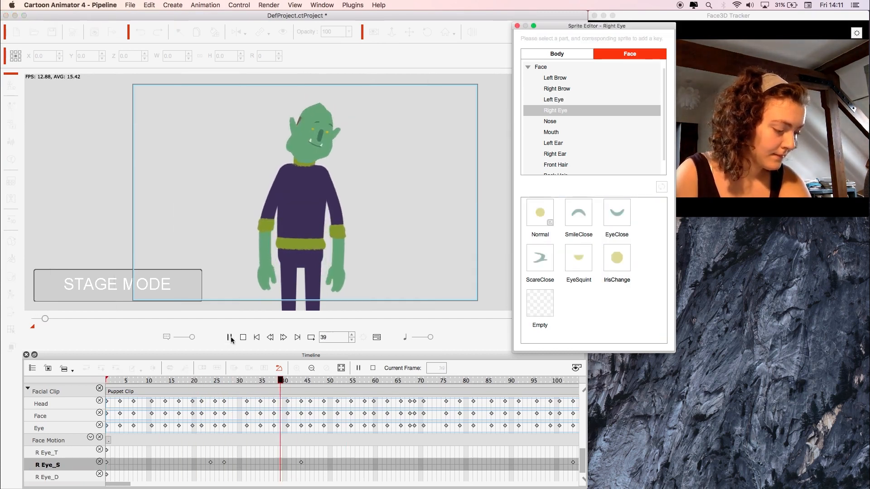